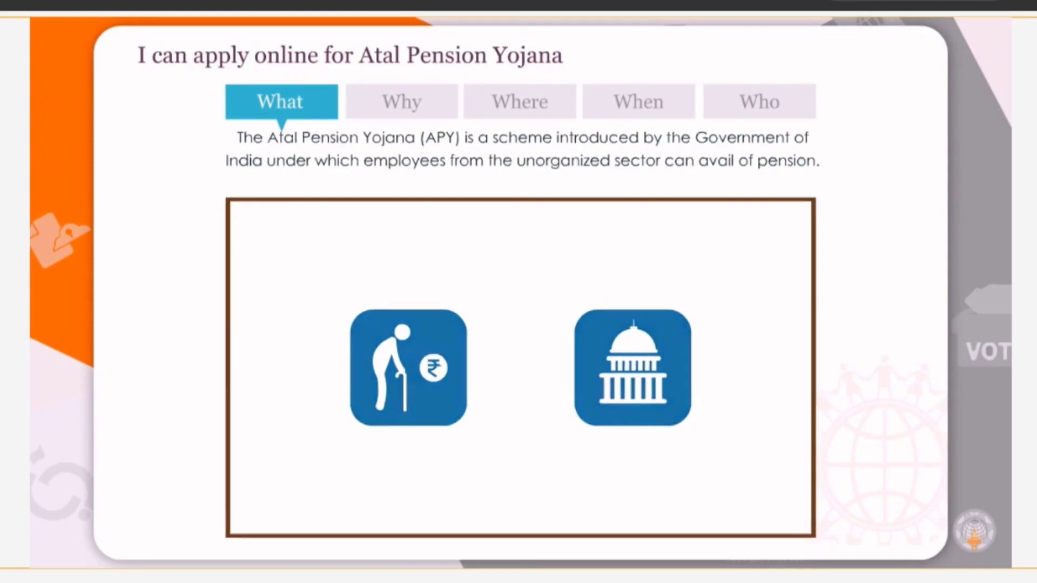
Step through the Why, Where and When sections of the Atal Pension Yojana slides
click(401, 101)
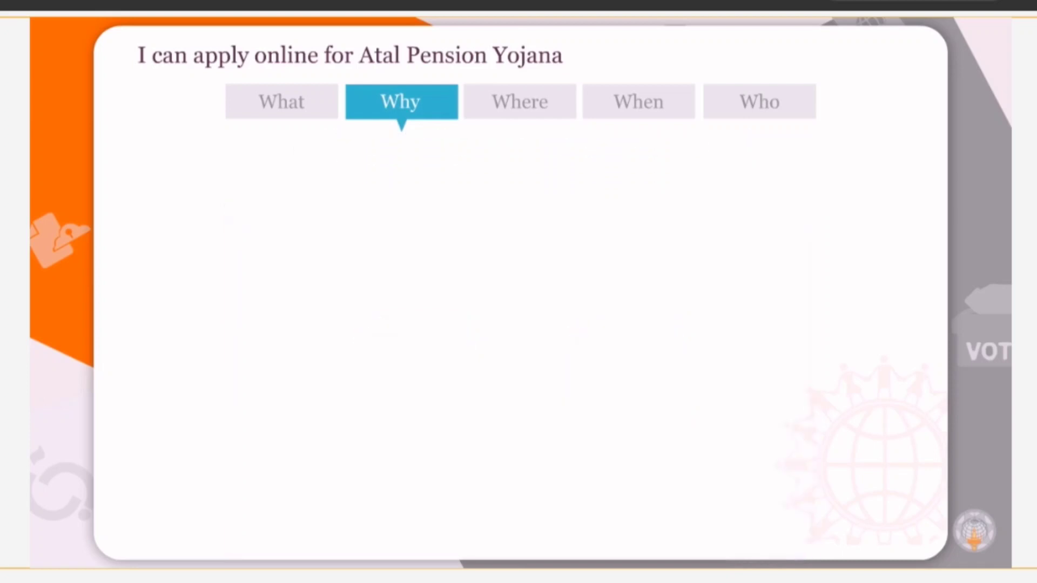
click(519, 101)
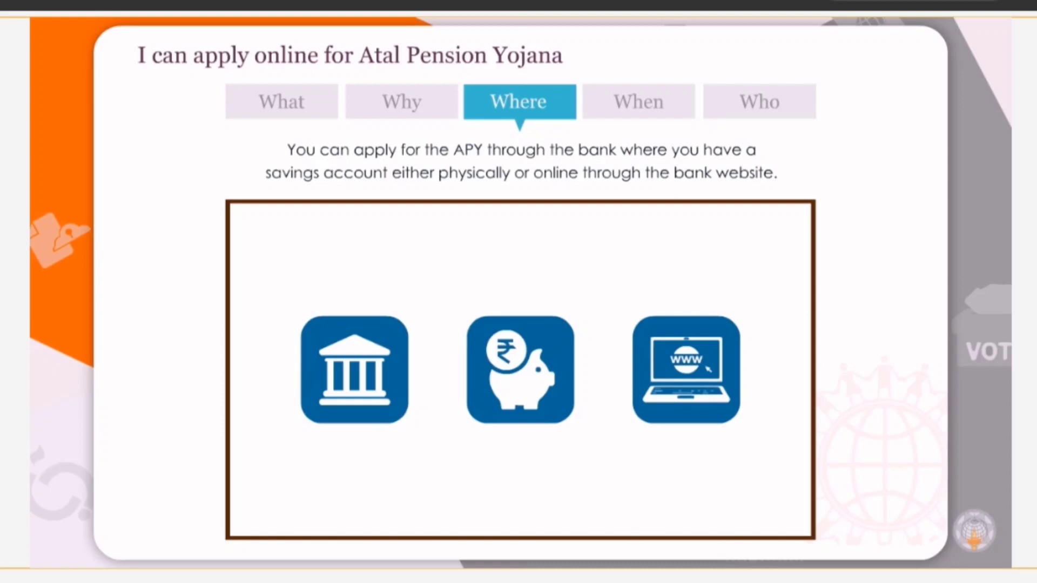
click(636, 101)
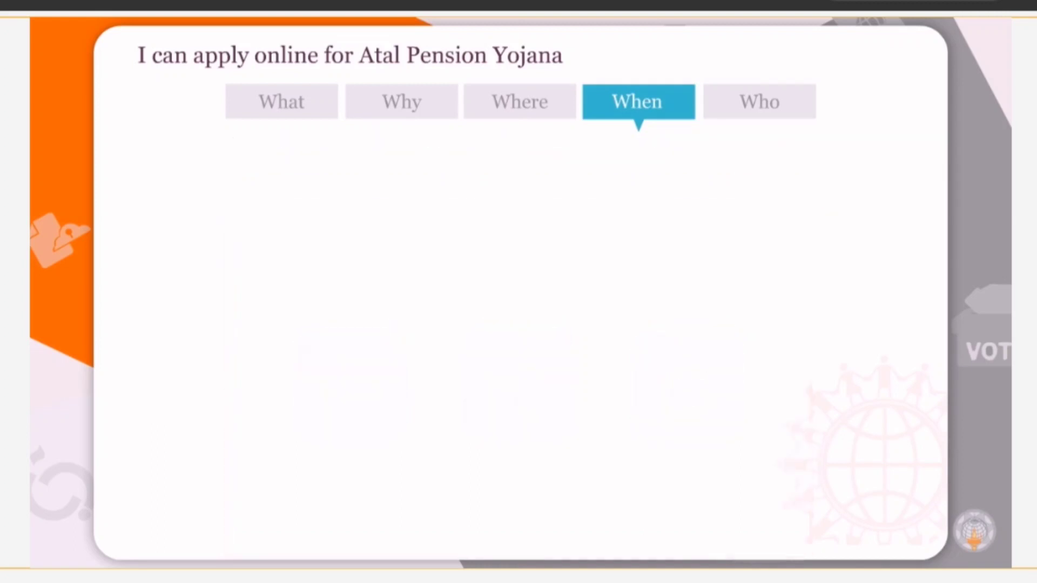
click(758, 101)
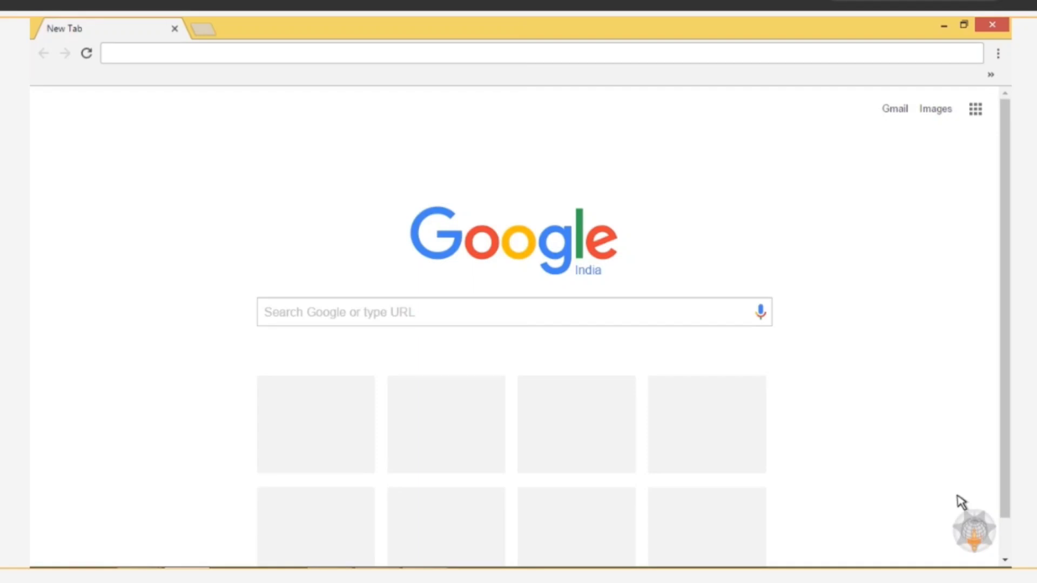
mouse_move(112, 59)
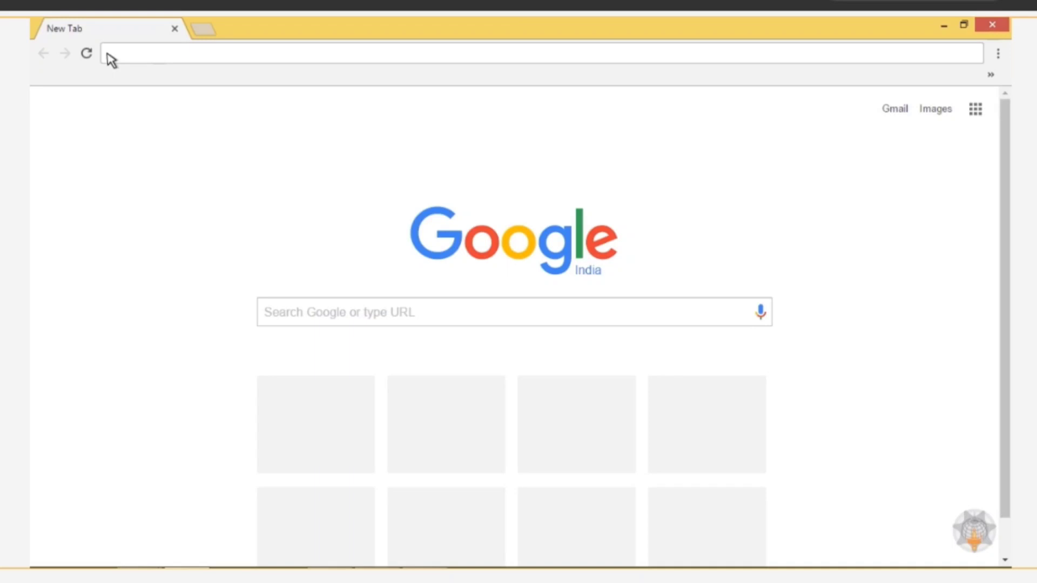
text(www.icicibank.com)
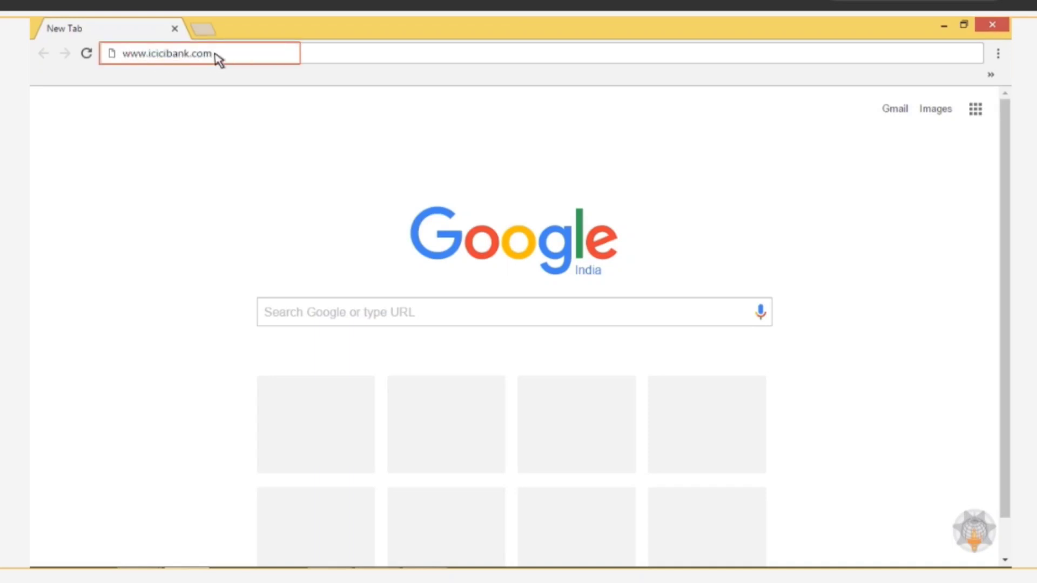
key(Return)
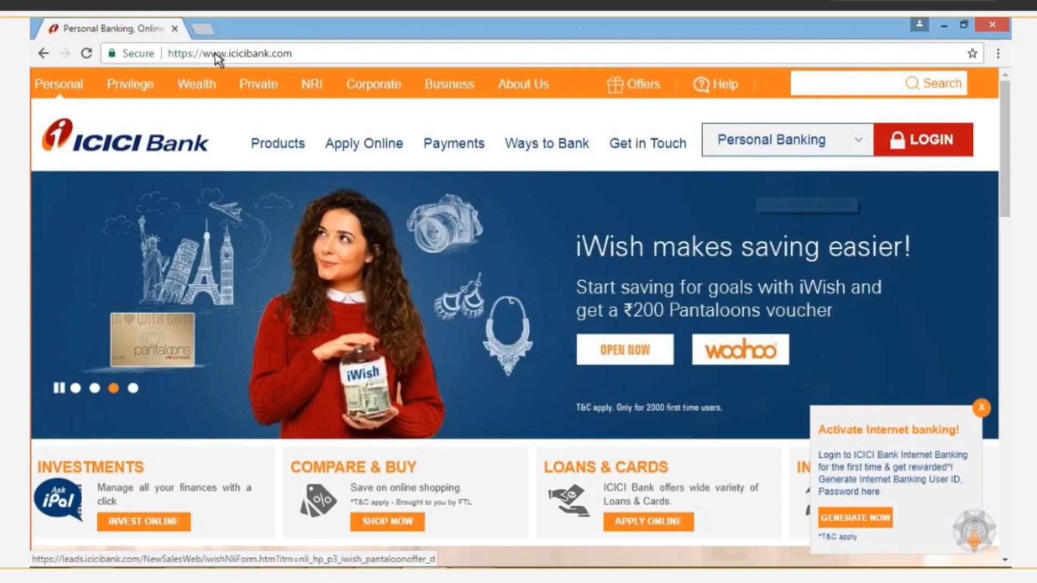
mouse_move(801, 95)
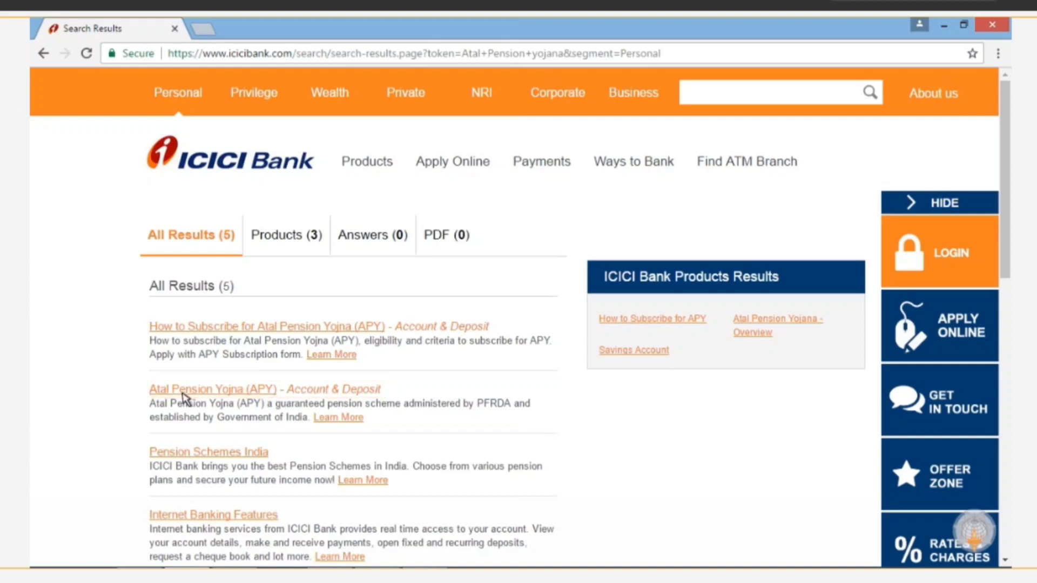
Open the 'How to Subscribe for Atal Pension Yojna' result and its How to Subscribe tab
click(213, 389)
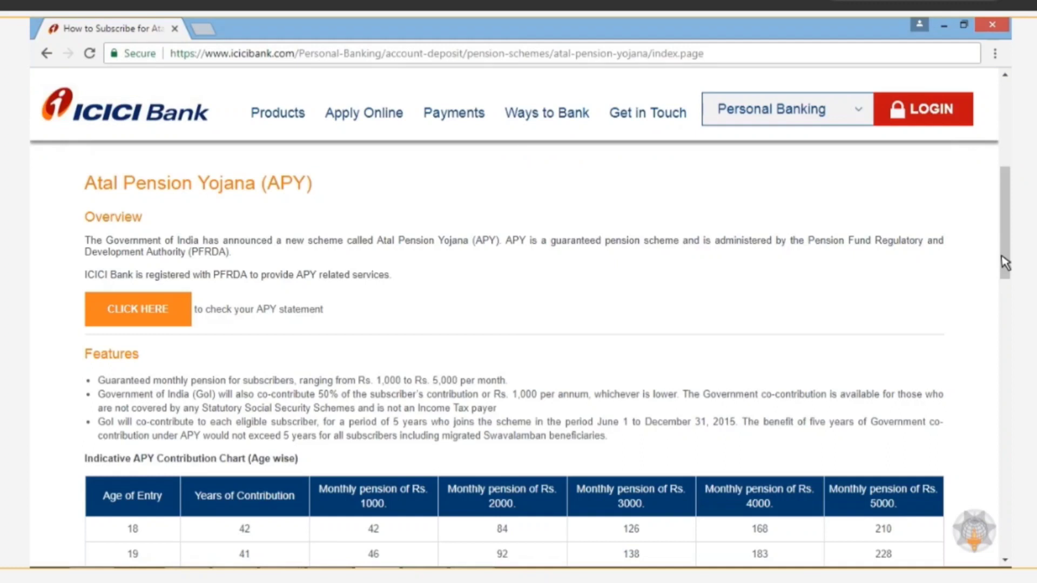
scroll(down, 3)
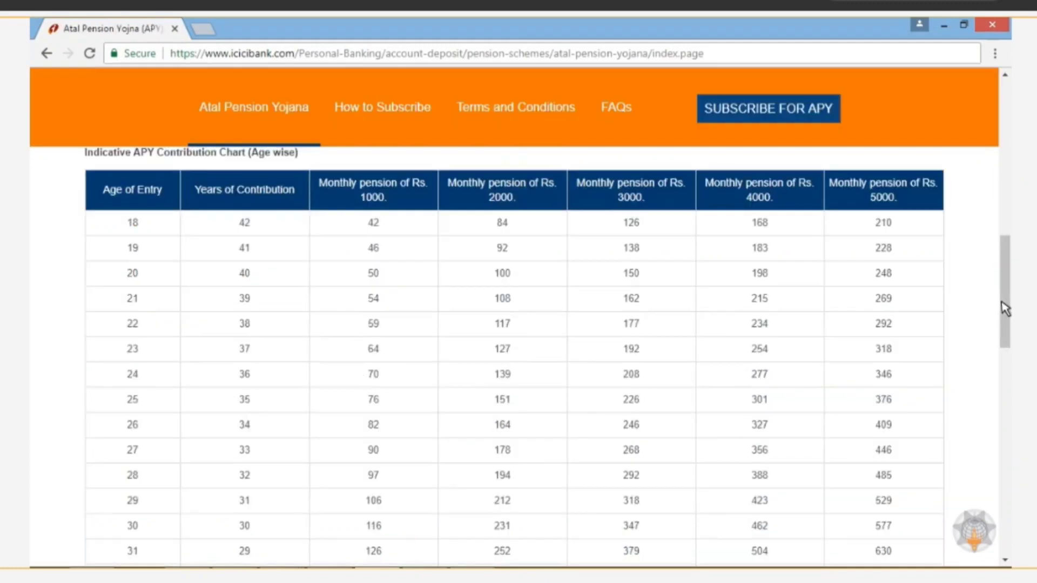
click(383, 107)
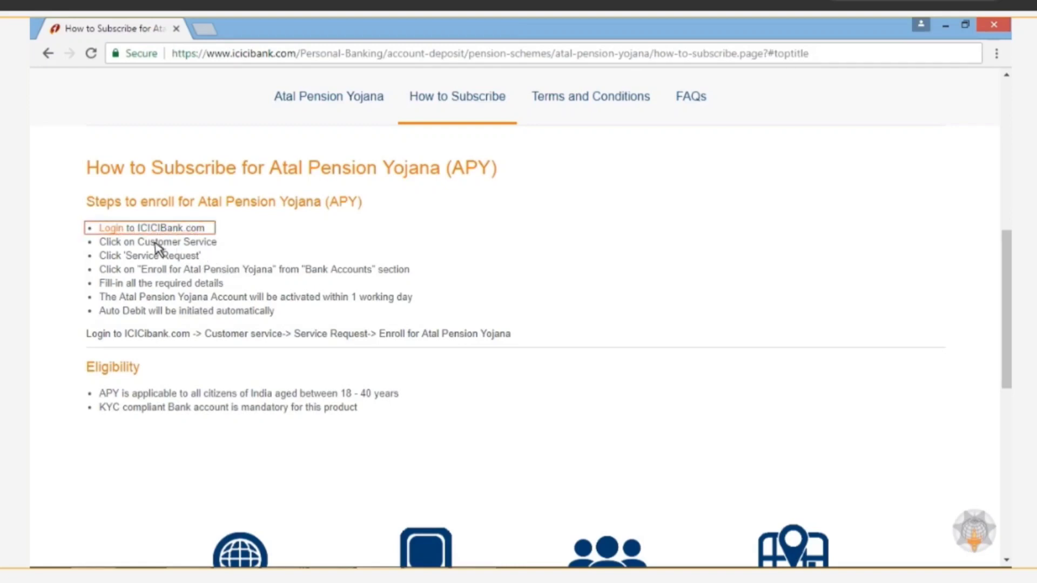
Follow the Login link and sign in to ICICI internet banking
click(112, 230)
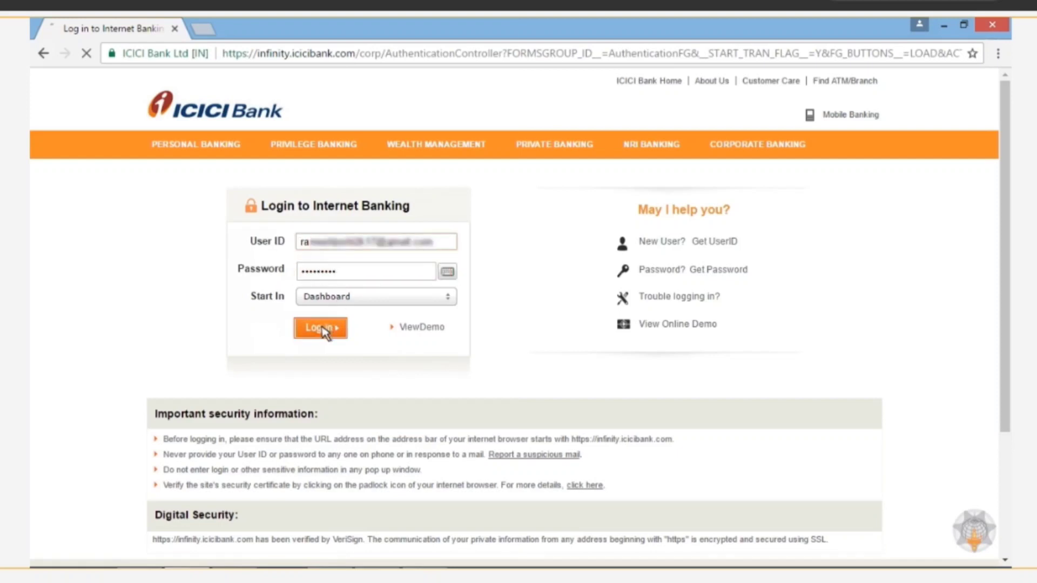
click(320, 327)
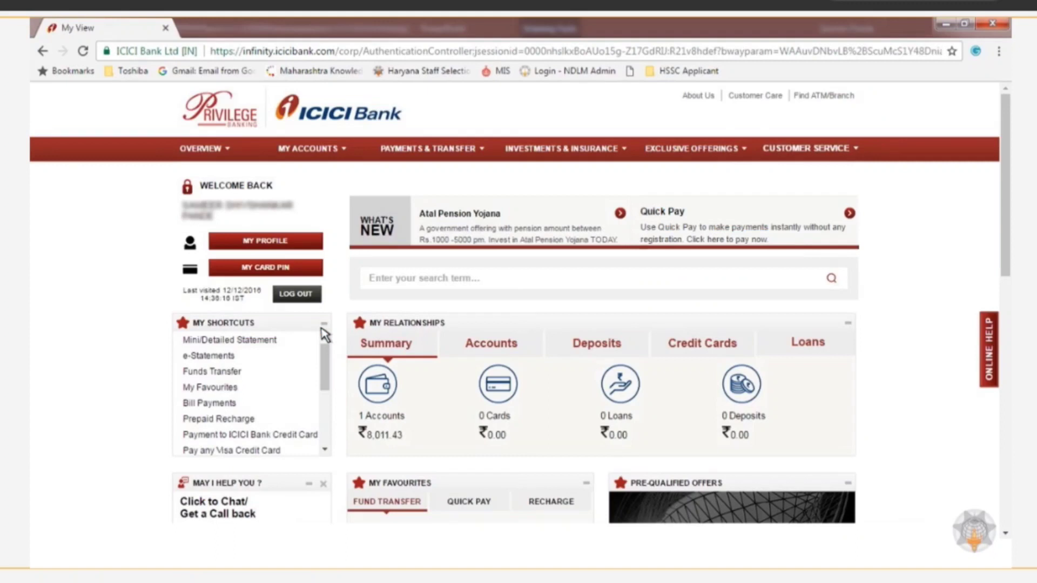
Go to Customer Service > Service Requests and open the Atal Pension Yojana enrolment form
click(805, 148)
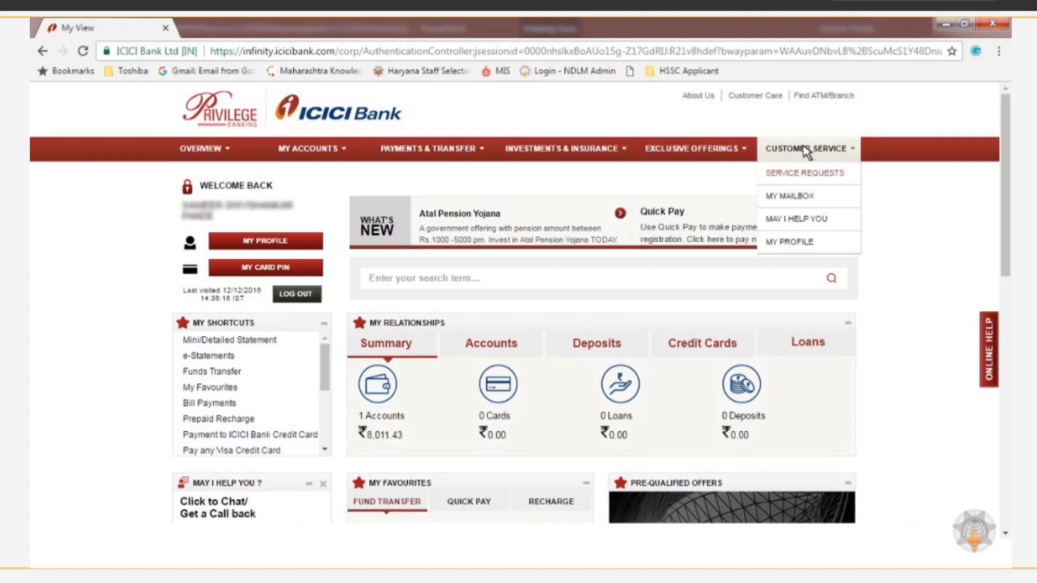
click(804, 173)
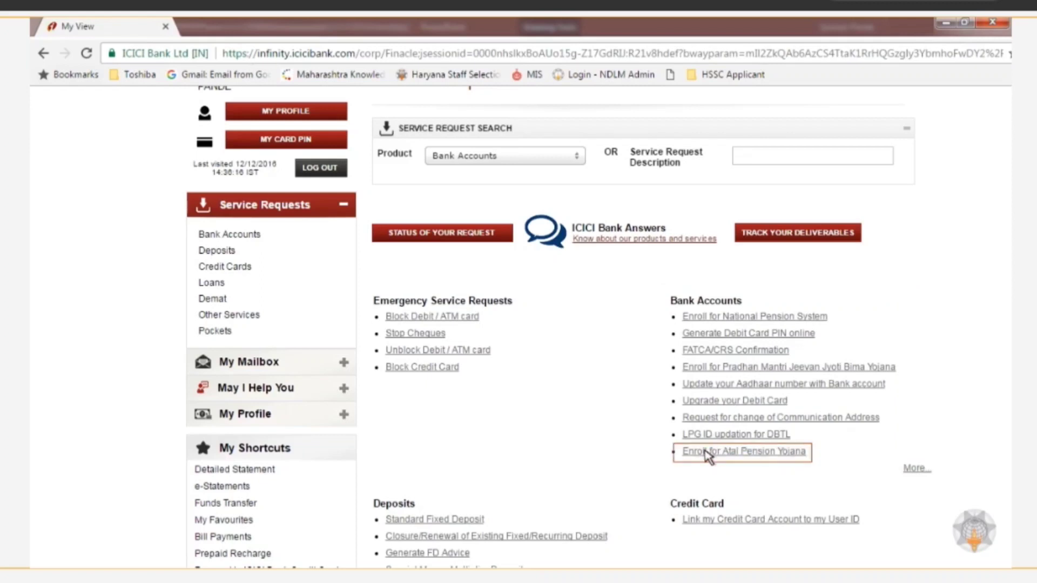
click(741, 452)
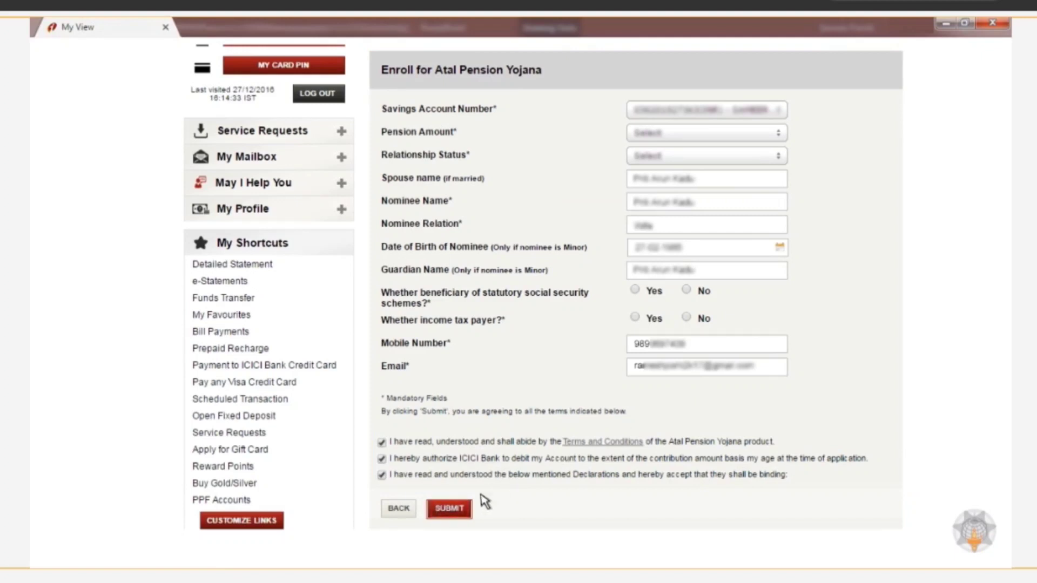
Submit the completed Atal Pension Yojana enrolment form
click(448, 508)
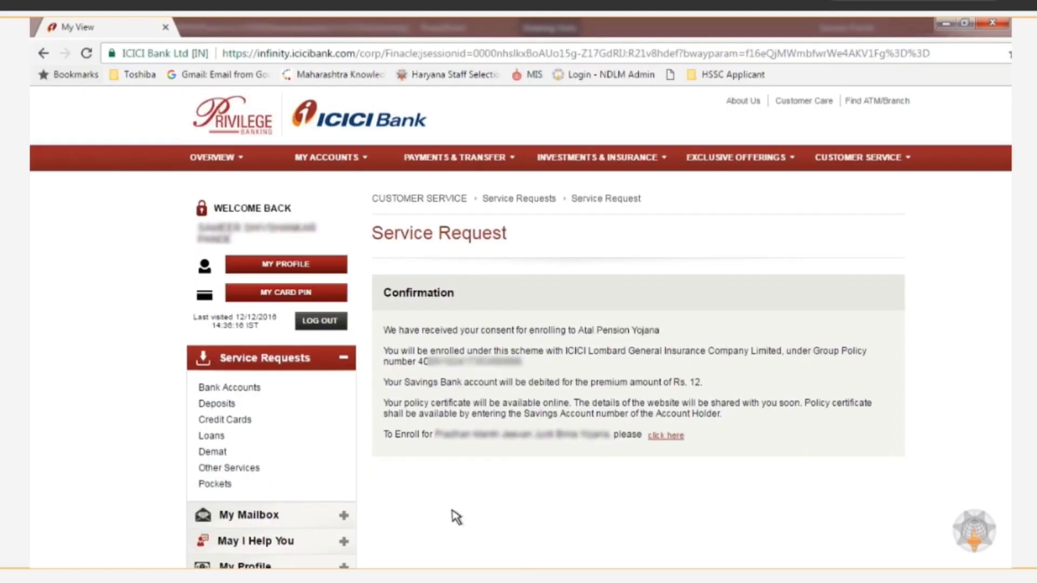
mouse_move(454, 303)
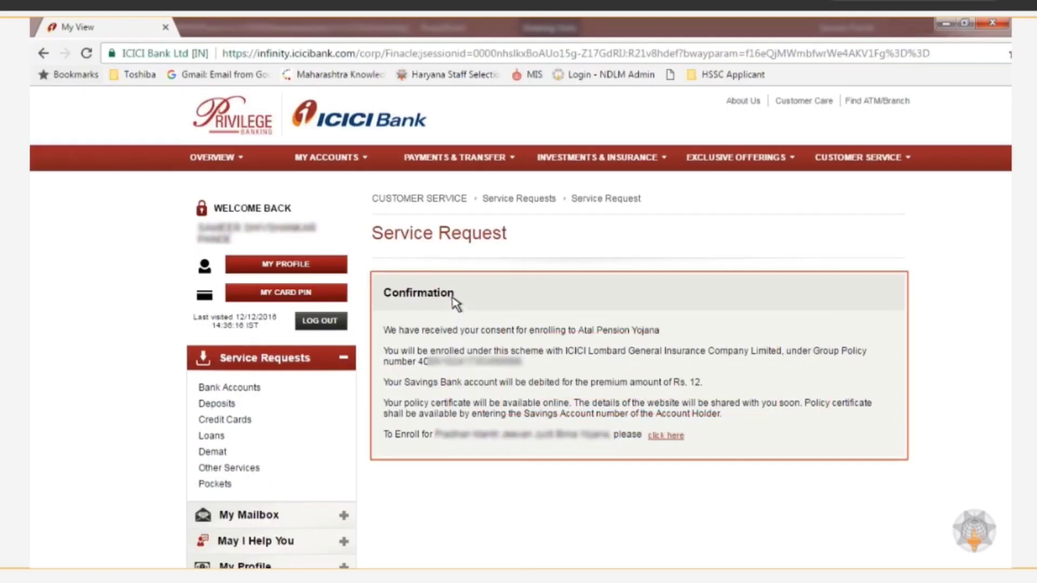